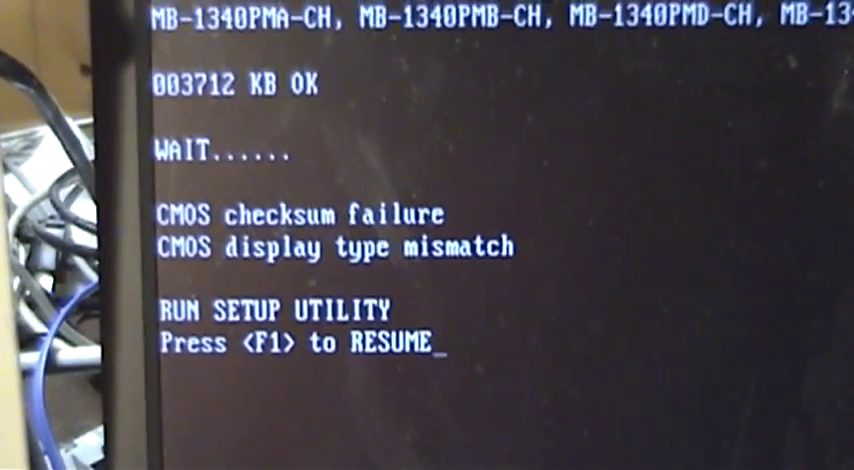
Continue past the CMOS checksum failure with F1 into the setup warning notice
{"action": "key", "text": "f1"}
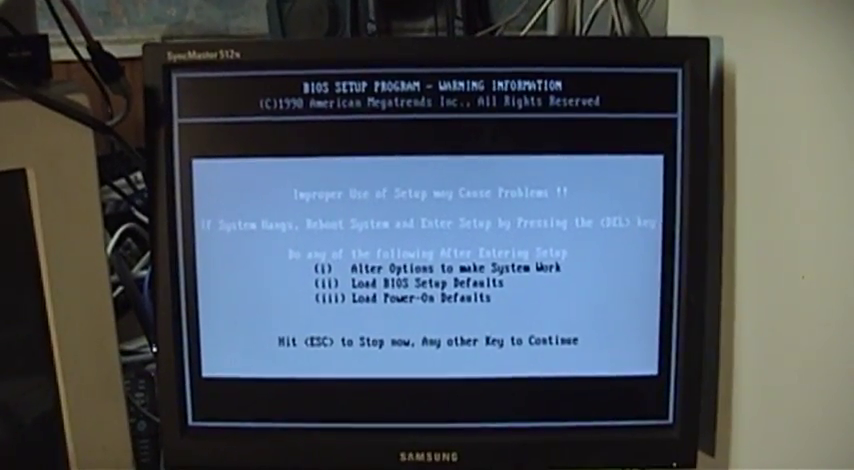
Dismiss the setup warning and set the Standard CMOS date to Sunday, March 18, 2012
{"action": "key", "text": "enter"}
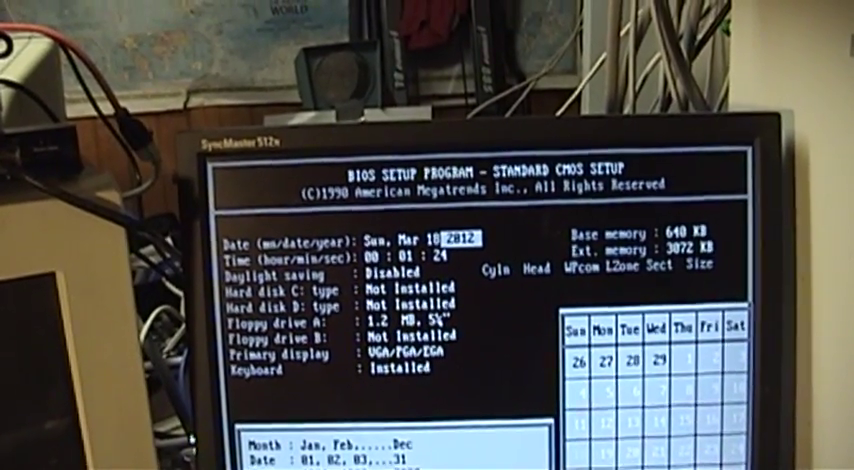
Leave Standard CMOS Setup to reach the Write to CMOS and Exit confirmation
{"action": "key", "text": "Escape"}
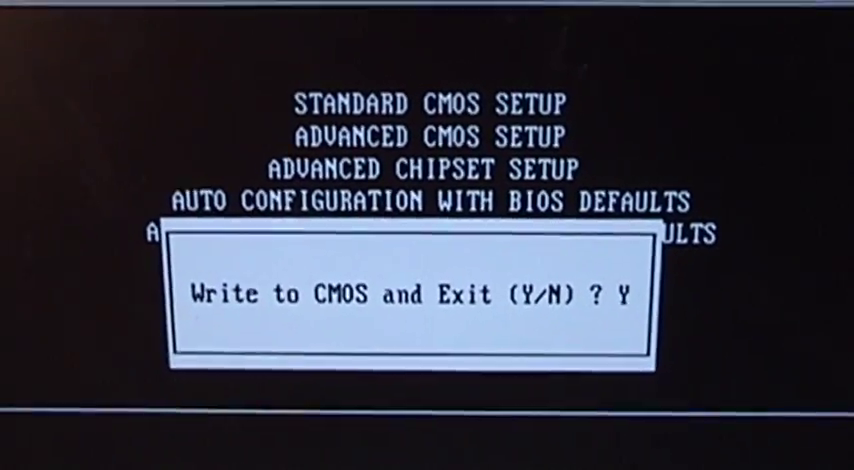
Confirm writing settings to CMOS so the PC reboots into POST
{"action": "key", "text": "Enter"}
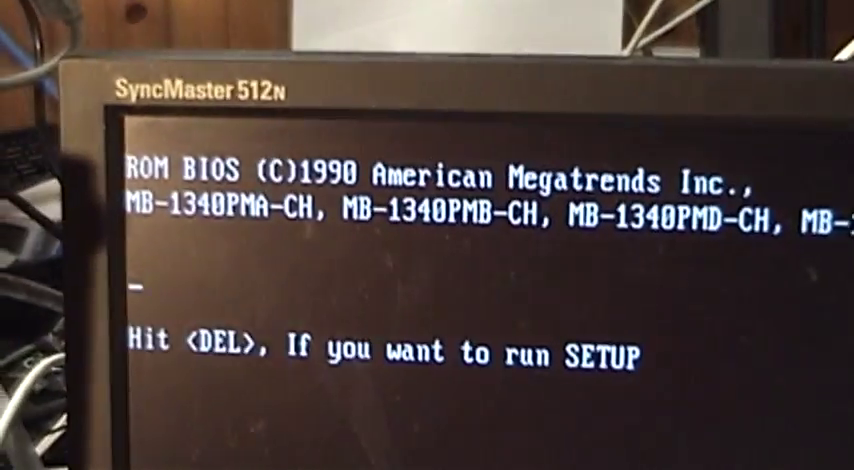
Re-enter BIOS setup with DEL and step down to Write to CMOS and Exit
{"action": "key", "text": "delete"}
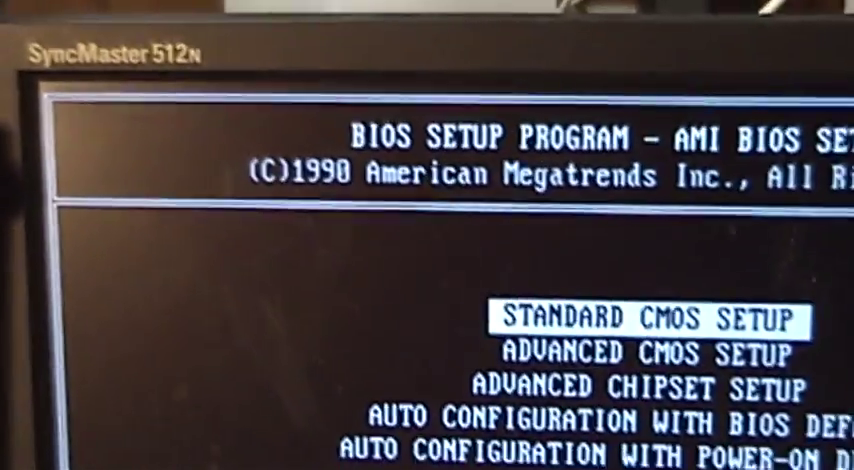
{"action": "key", "text": "down"}
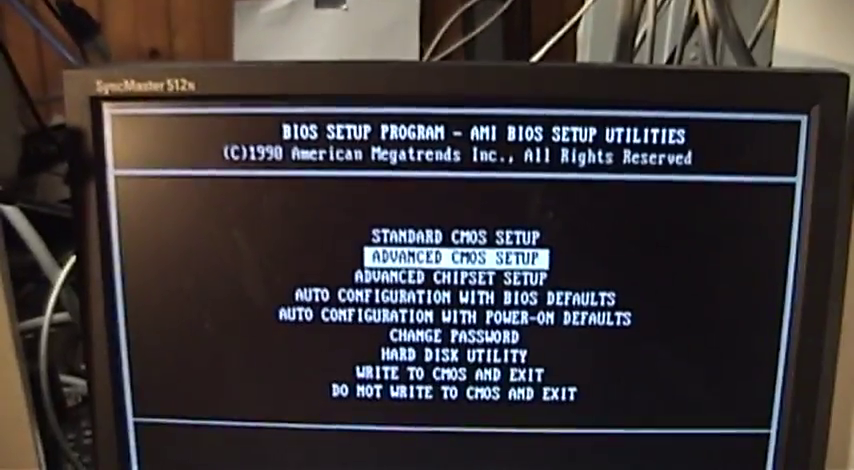
{"action": "key", "text": "down"}
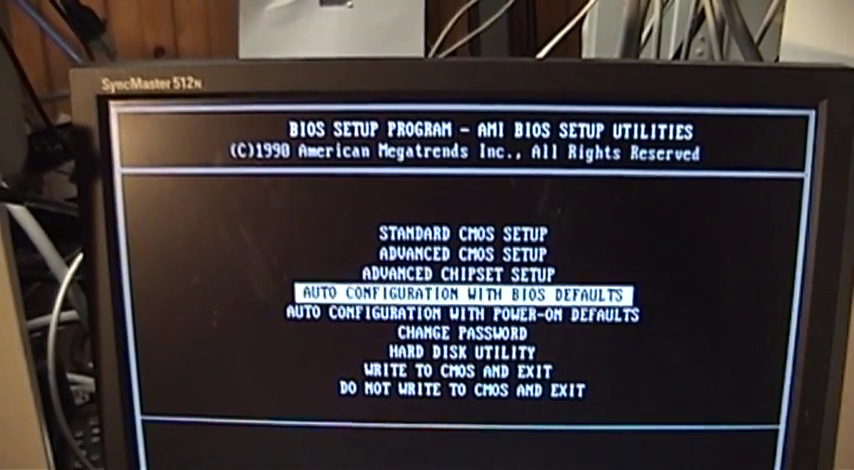
{"action": "key", "text": "down"}
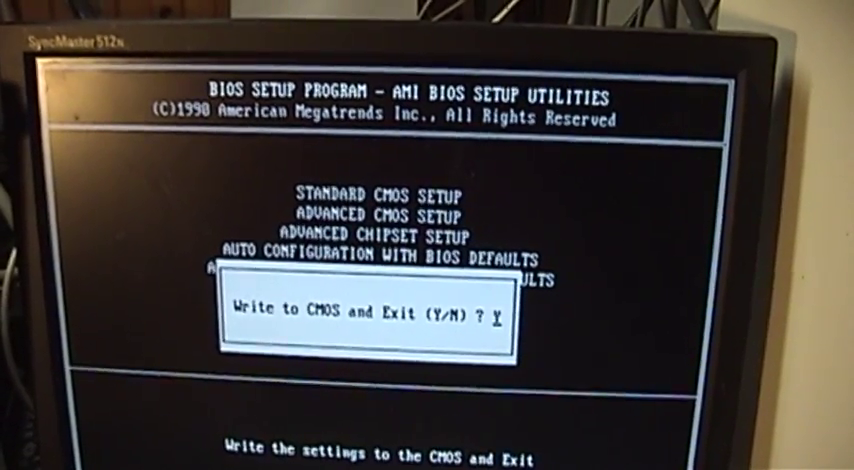
Answer Y to save and exit, booting MS-DOS 6.22 into the MSD hardware summary
{"action": "key", "text": "y"}
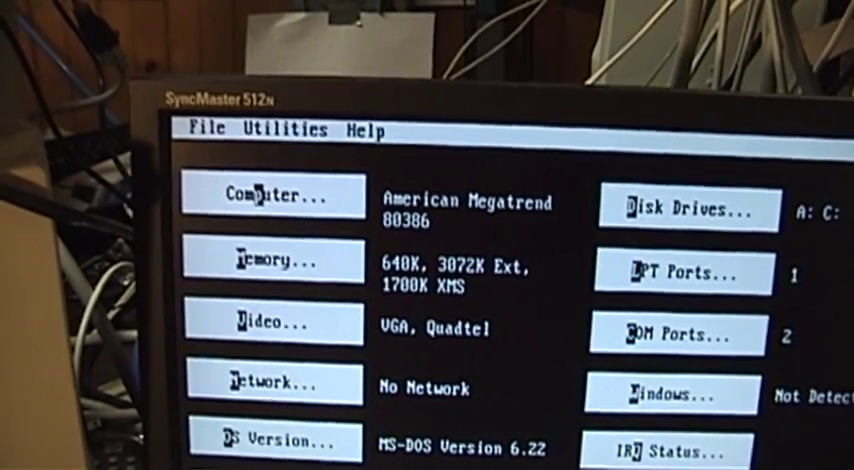
View and close the Quadtel VGA video adapter details in MSD
{"action": "left_click", "coordinate": [272, 195]}
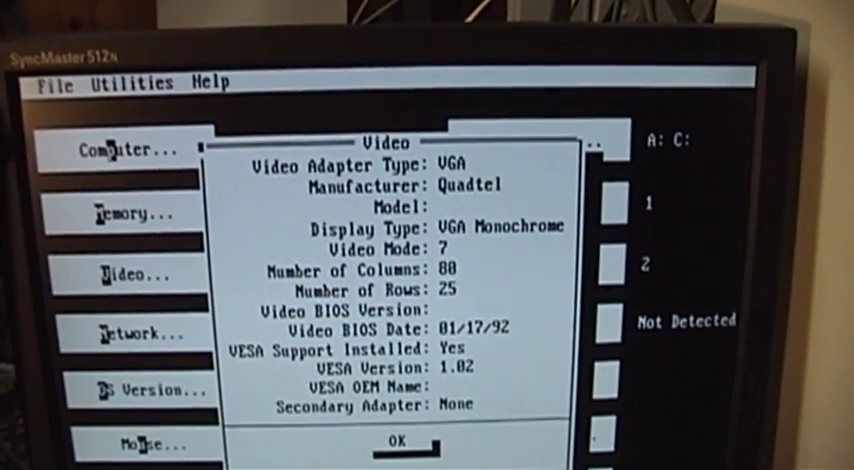
{"action": "left_click", "coordinate": [392, 440]}
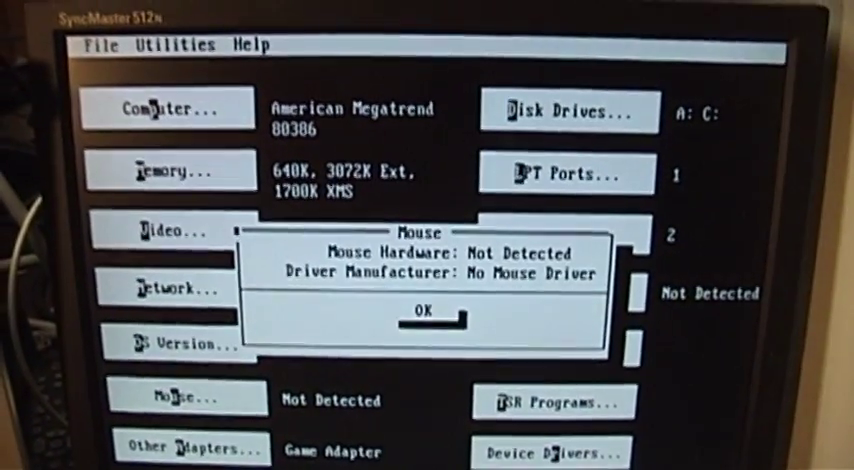
Close the mouse details and list loaded TSR programs like HIMEM, EMM386 and MSD.EXE
{"action": "left_click", "coordinate": [424, 313]}
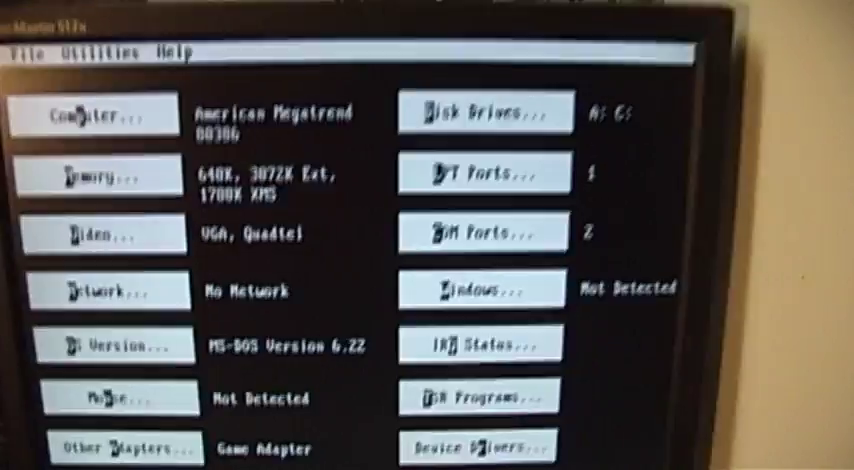
{"action": "left_click", "coordinate": [480, 116]}
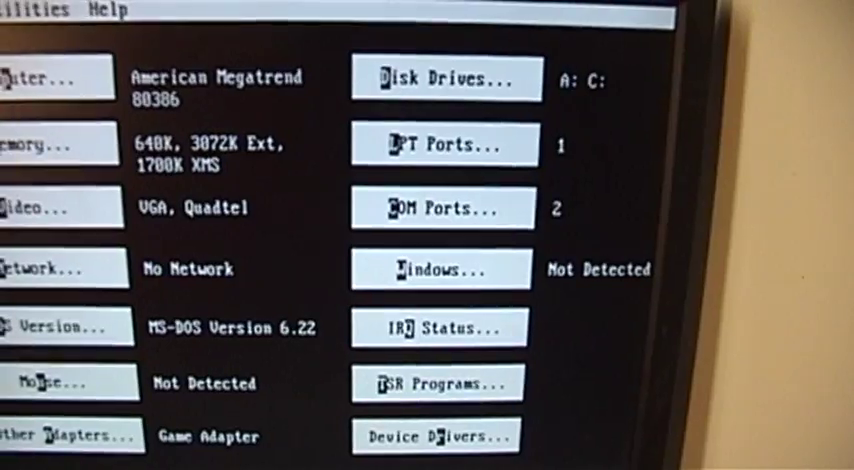
{"action": "left_click", "coordinate": [434, 383]}
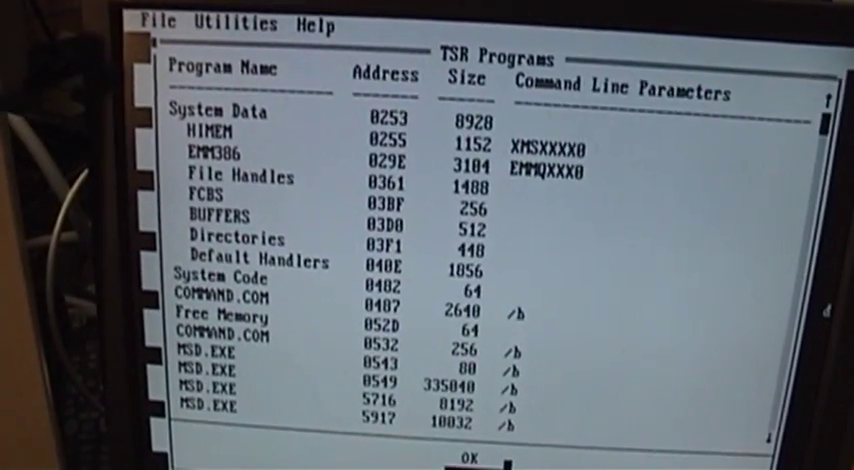